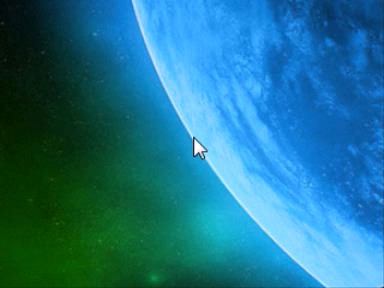
pyautogui.moveTo(196, 148)
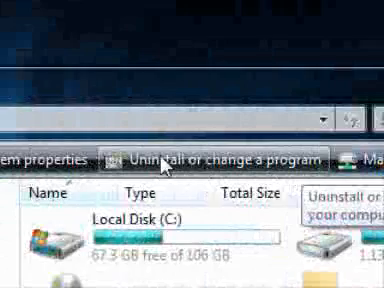
# Open Programs and Features and scroll the installed programs list (iTunes, QuickTime, DivX Web Player) for unused ones.
pyautogui.click(208, 160)
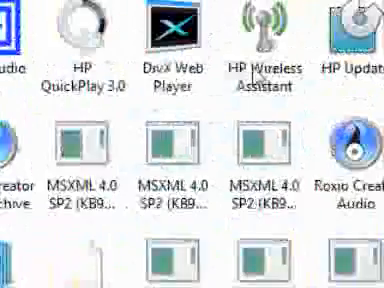
pyautogui.scroll(-3)
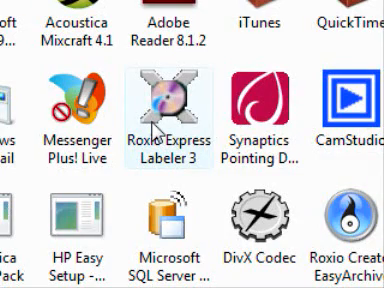
pyautogui.scroll(-3)
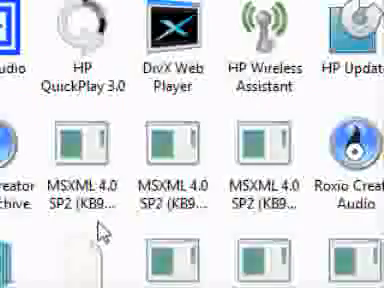
pyautogui.scroll(-3)
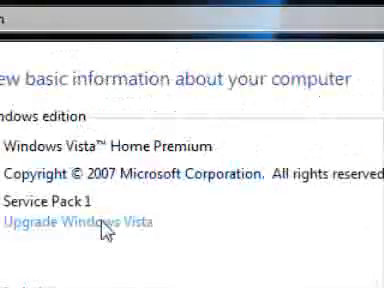
# Scroll System Properties toward the Advanced page with the Performance Settings button.
pyautogui.scroll(-3)
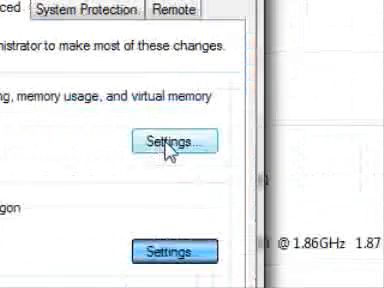
# In Performance Options, set Visual Effects to adjust for best performance.
pyautogui.click(172, 140)
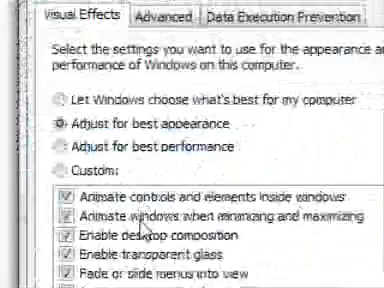
pyautogui.scroll(-3)
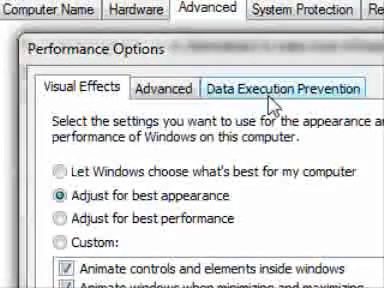
pyautogui.scroll(-3)
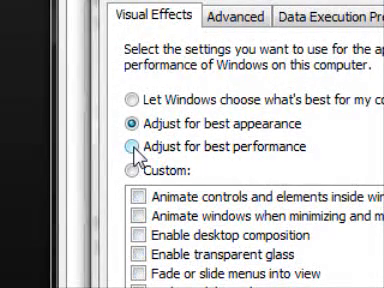
pyautogui.click(128, 146)
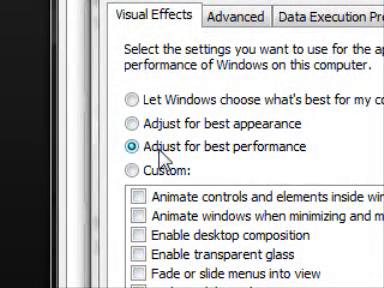
# Scroll through the individual animation and shadow effects in the custom visual effects list.
pyautogui.scroll(-3)
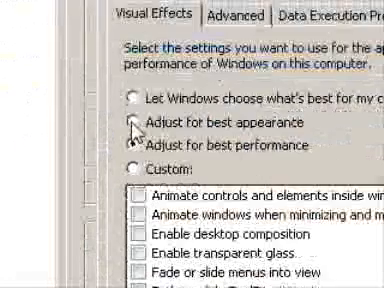
pyautogui.scroll(-3)
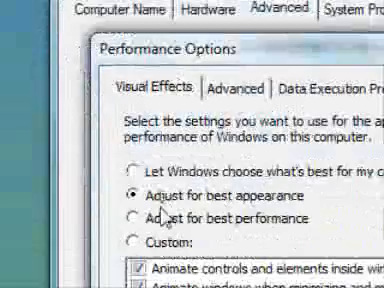
pyautogui.scroll(-3)
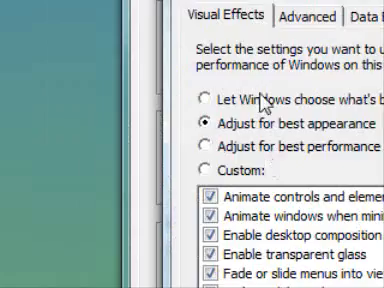
pyautogui.scroll(-3)
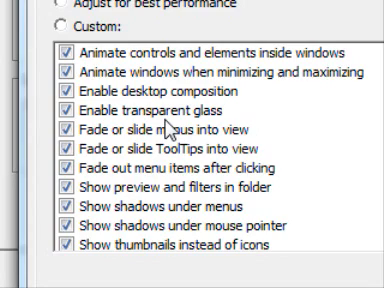
pyautogui.scroll(-3)
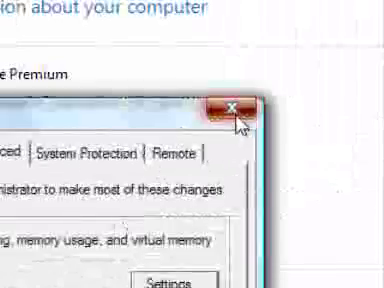
# Close System Properties and Control Panel, reopen Computer's system details and go to Performance Information and Tools.
pyautogui.click(232, 108)
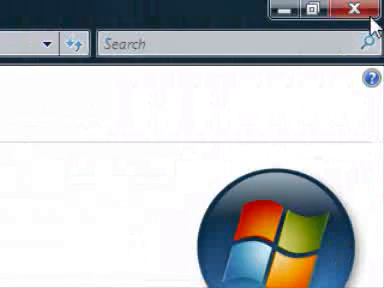
pyautogui.click(356, 10)
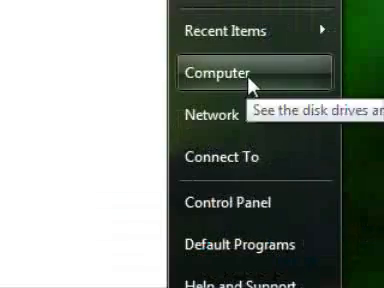
pyautogui.click(216, 72)
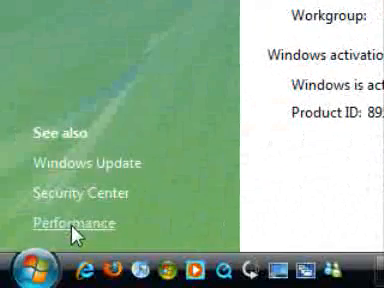
pyautogui.click(72, 224)
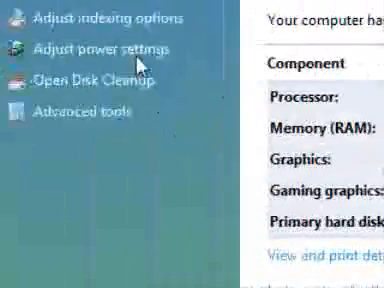
# Scroll through the Advanced Tools list to see what each performance tool offers.
pyautogui.scroll(-3)
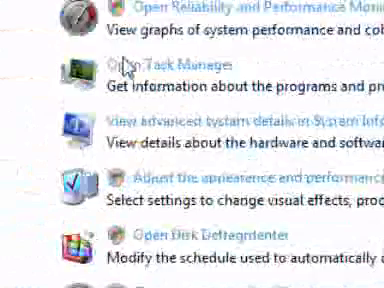
pyautogui.scroll(-3)
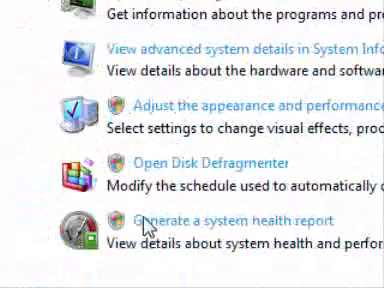
pyautogui.scroll(-3)
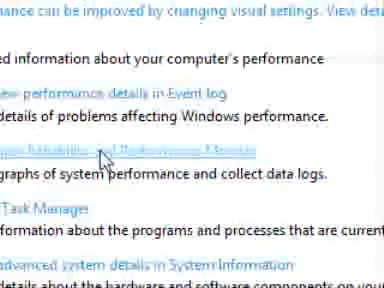
pyautogui.scroll(-3)
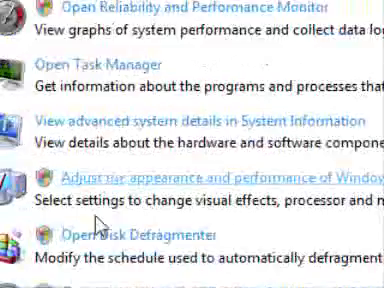
pyautogui.scroll(-3)
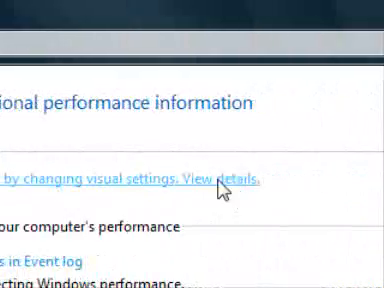
pyautogui.click(220, 180)
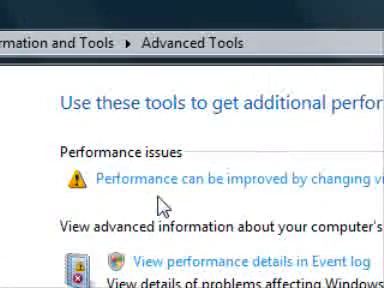